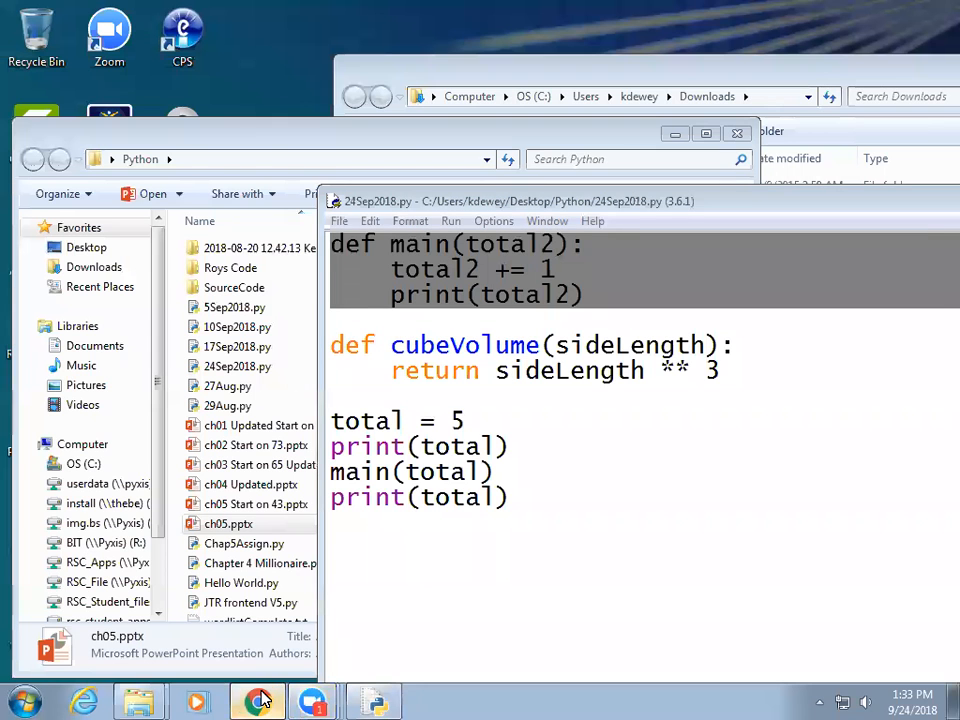
Return to the Canvas course modules and scroll to Week 6's published Chapter 5 Assignment
{"action": "left_click", "coordinate": [258, 700]}
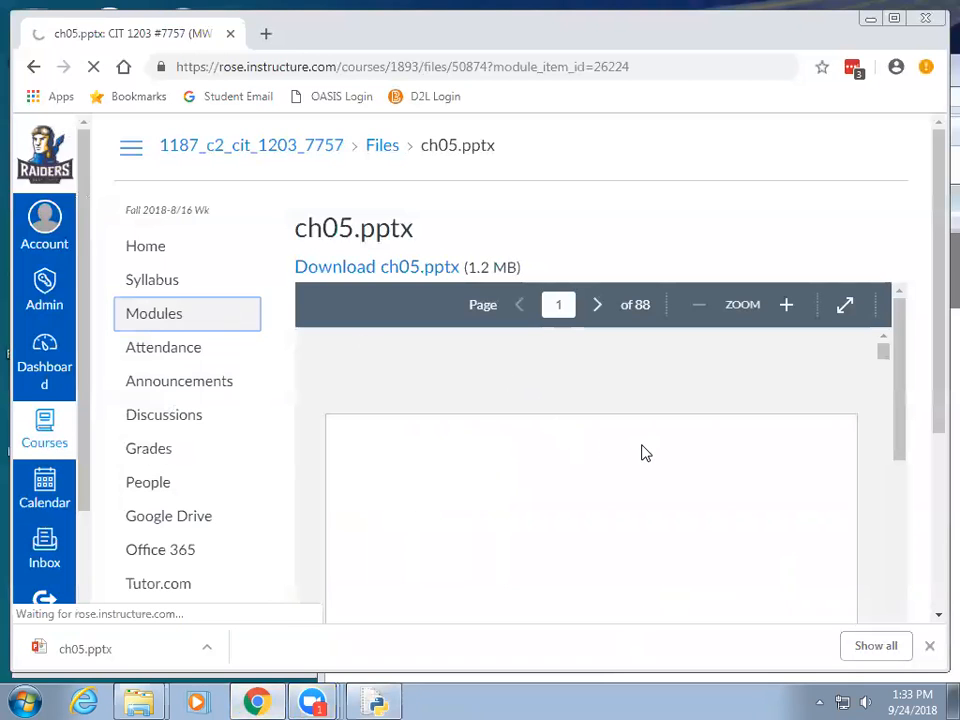
{"action": "left_click", "coordinate": [161, 313]}
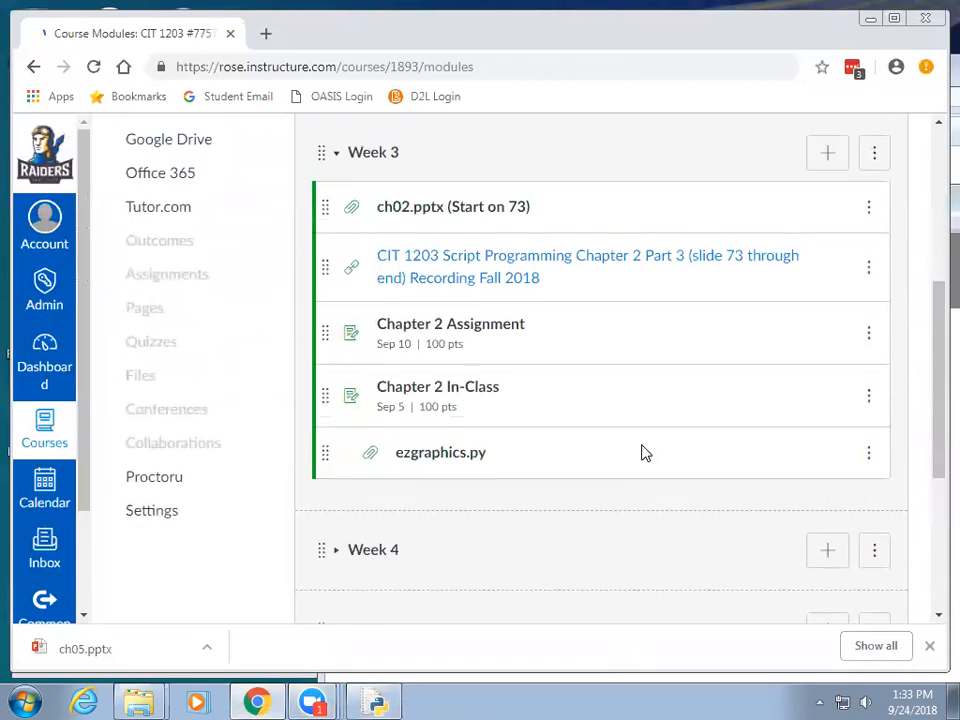
{"action": "scroll", "scroll_direction": "down", "scroll_amount": 3}
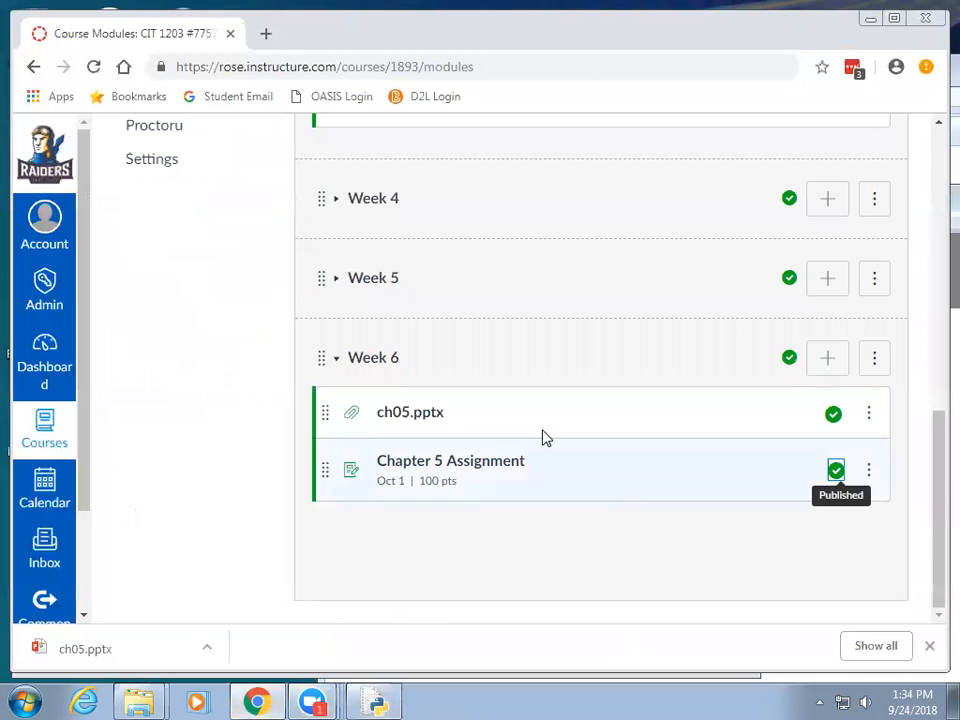
{"action": "mouse_move", "coordinate": [519, 455]}
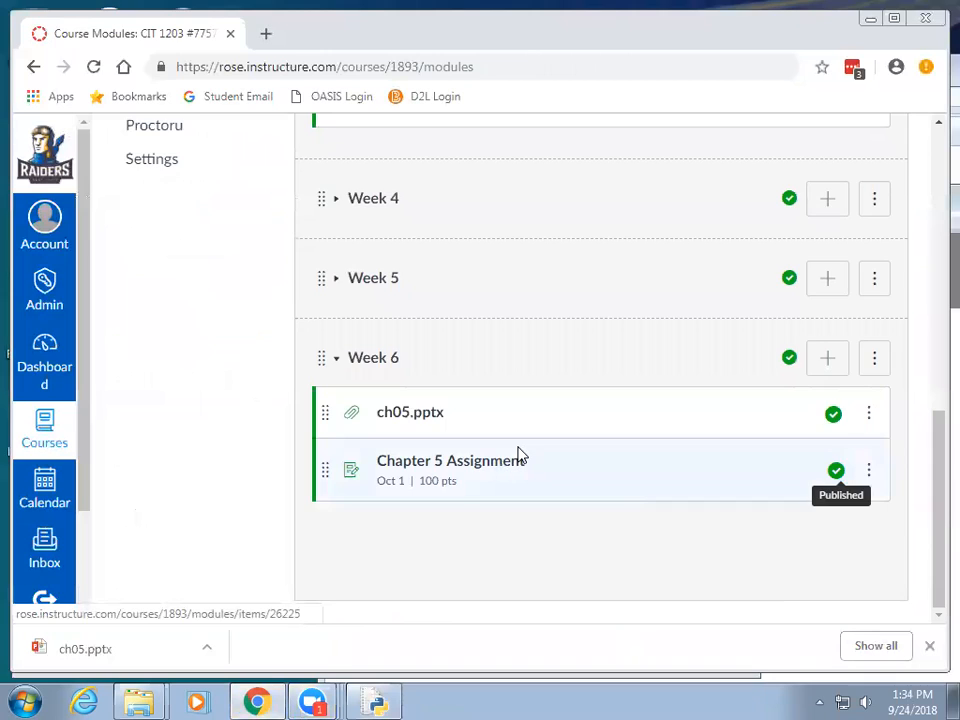
Read the Chapter 5 Assignment description, then open Chap5Assign.py in IDLE 3.6
{"action": "left_click", "coordinate": [450, 460]}
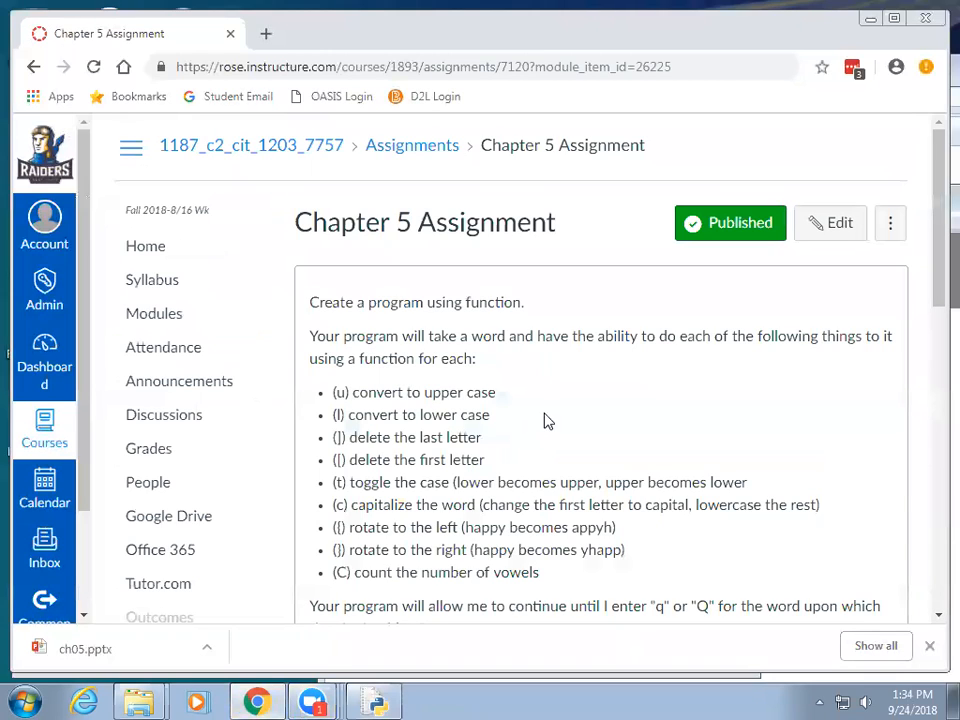
{"action": "mouse_move", "coordinate": [528, 364]}
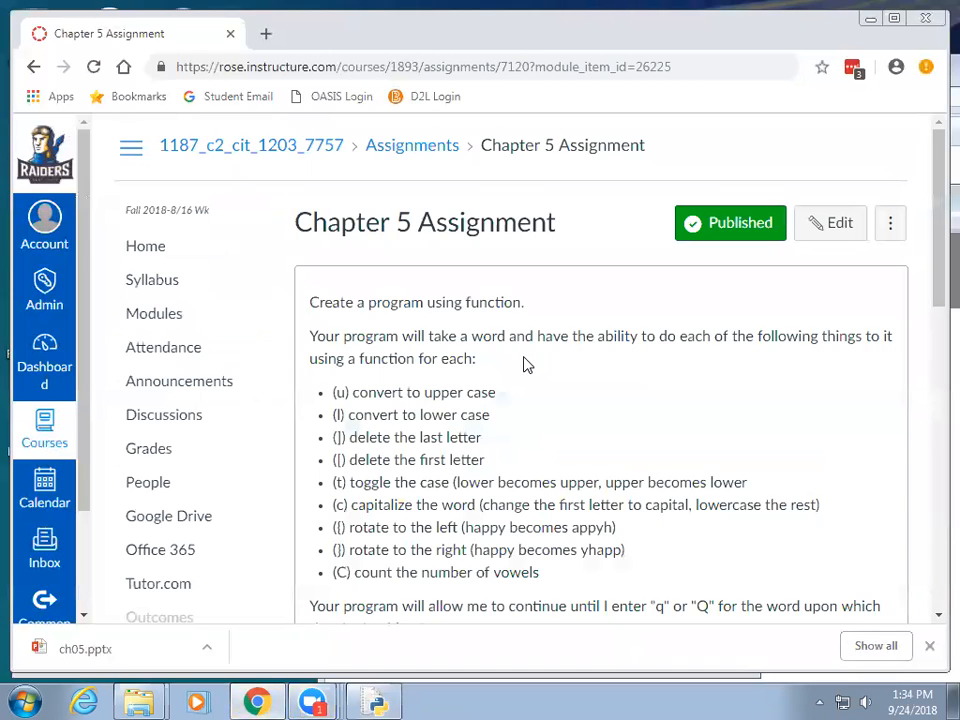
{"action": "scroll", "scroll_direction": "down", "scroll_amount": 3}
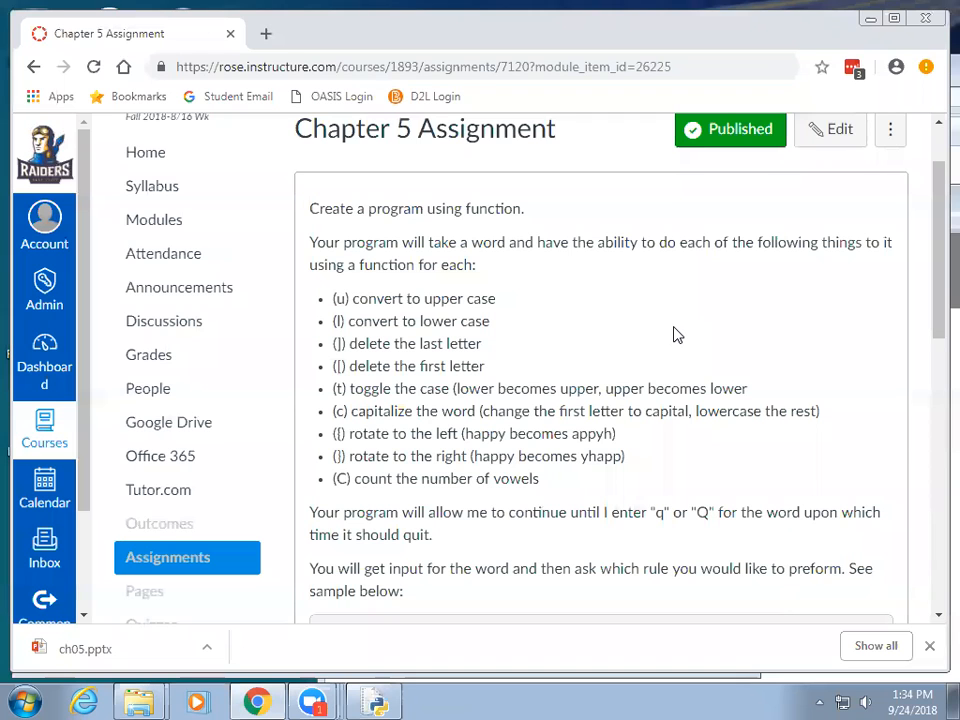
{"action": "scroll", "scroll_direction": "down", "scroll_amount": 3}
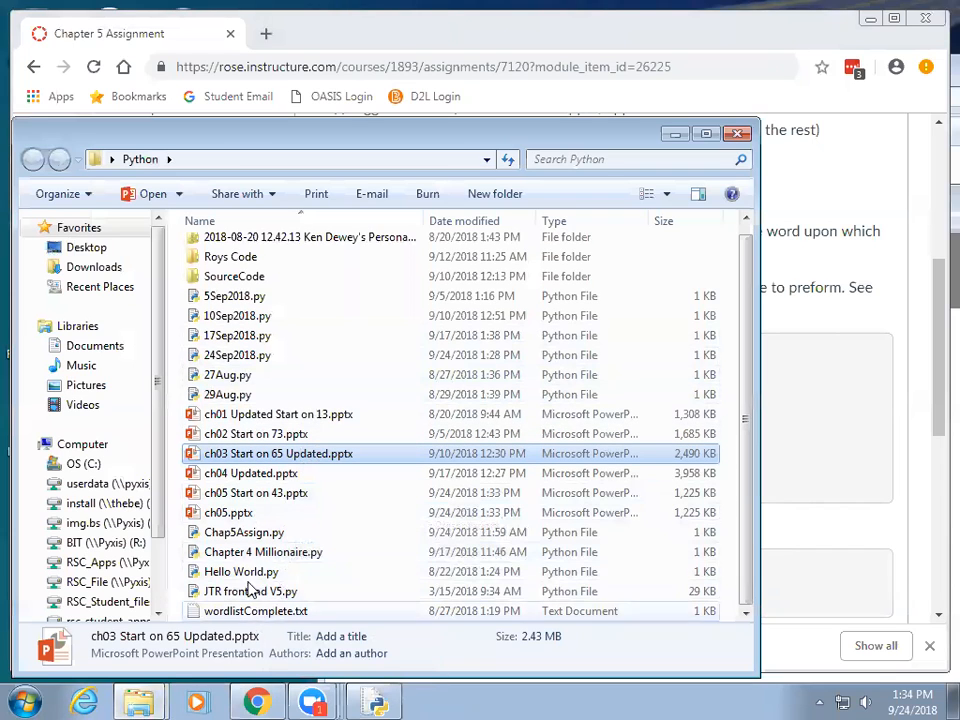
{"action": "right_click", "coordinate": [244, 532]}
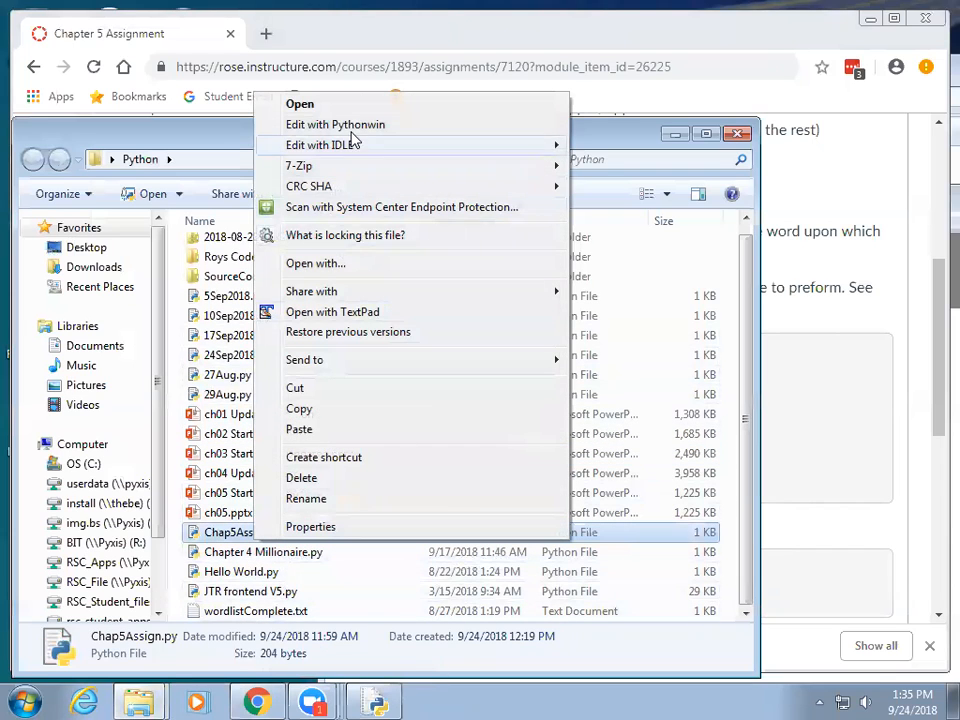
{"action": "mouse_move", "coordinate": [320, 145]}
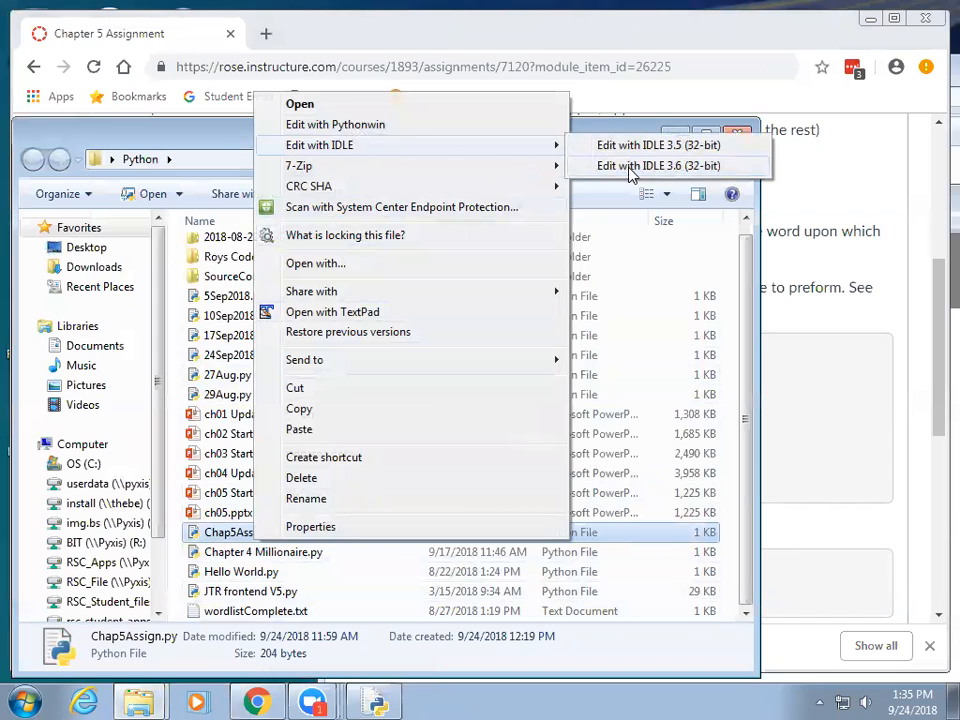
{"action": "left_click", "coordinate": [658, 165]}
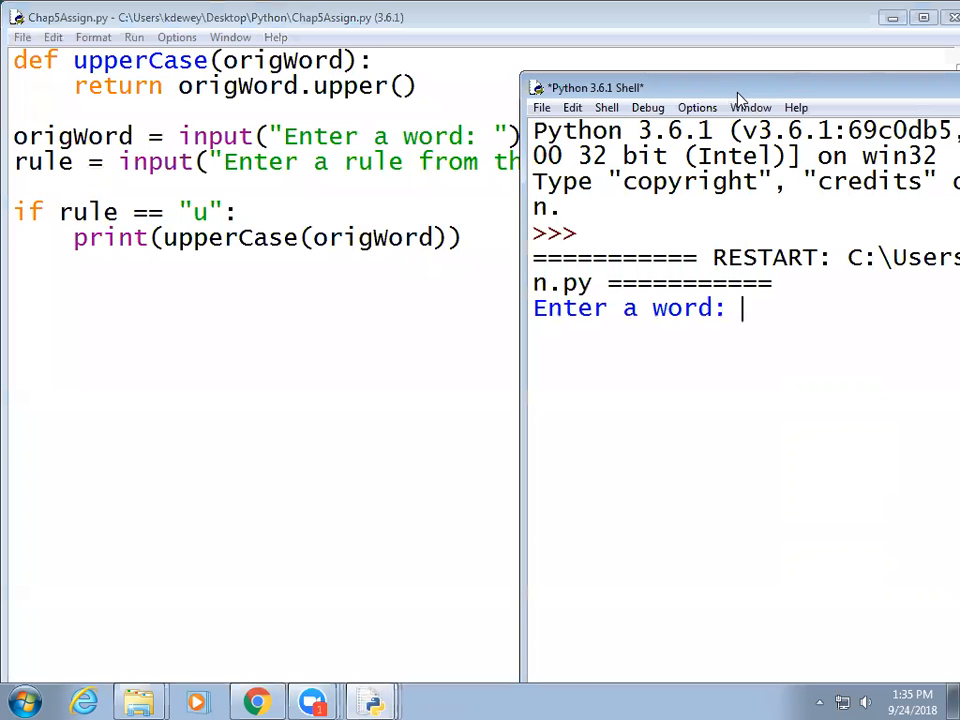
Enter 'Happy' at the prompt to get HAPPY, then rerun the module with F5
{"action": "type", "text": "Happy"}
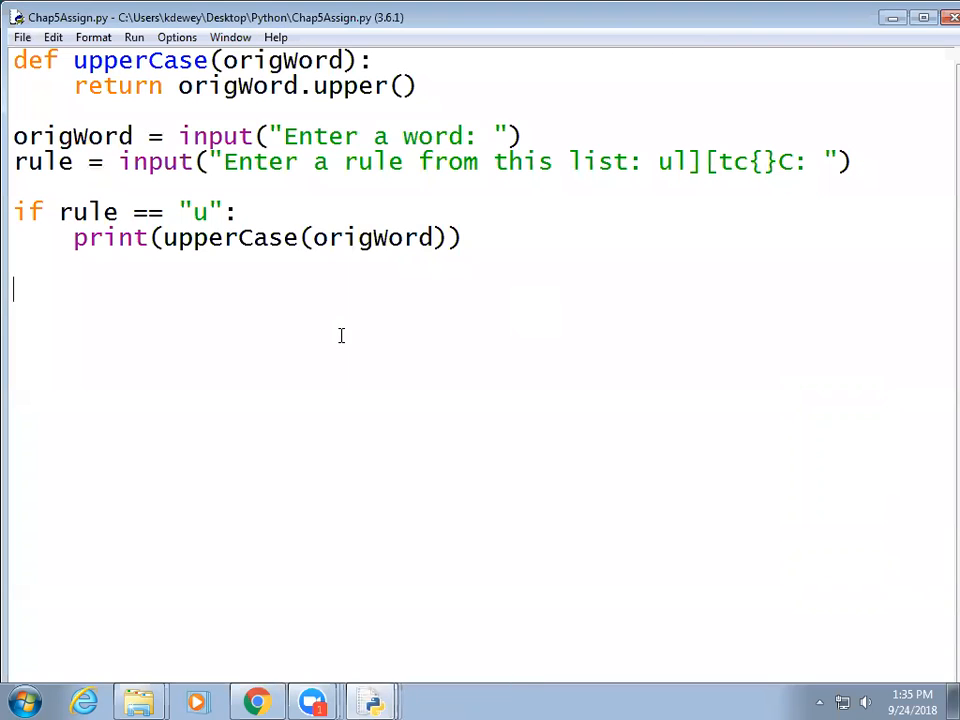
{"action": "key", "text": "F5"}
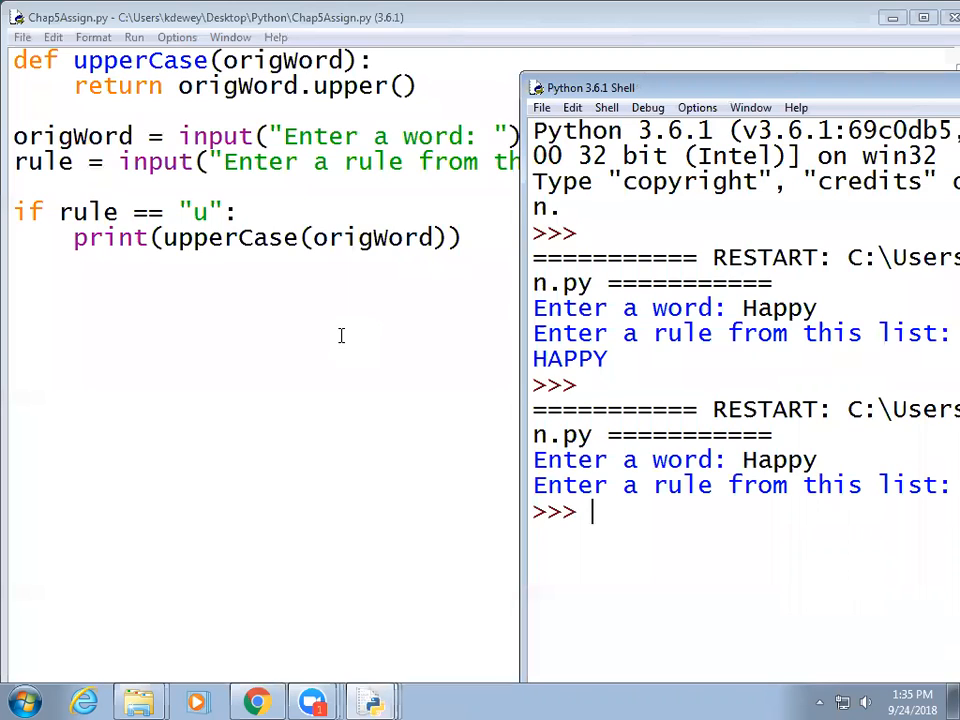
{"action": "mouse_move", "coordinate": [784, 68]}
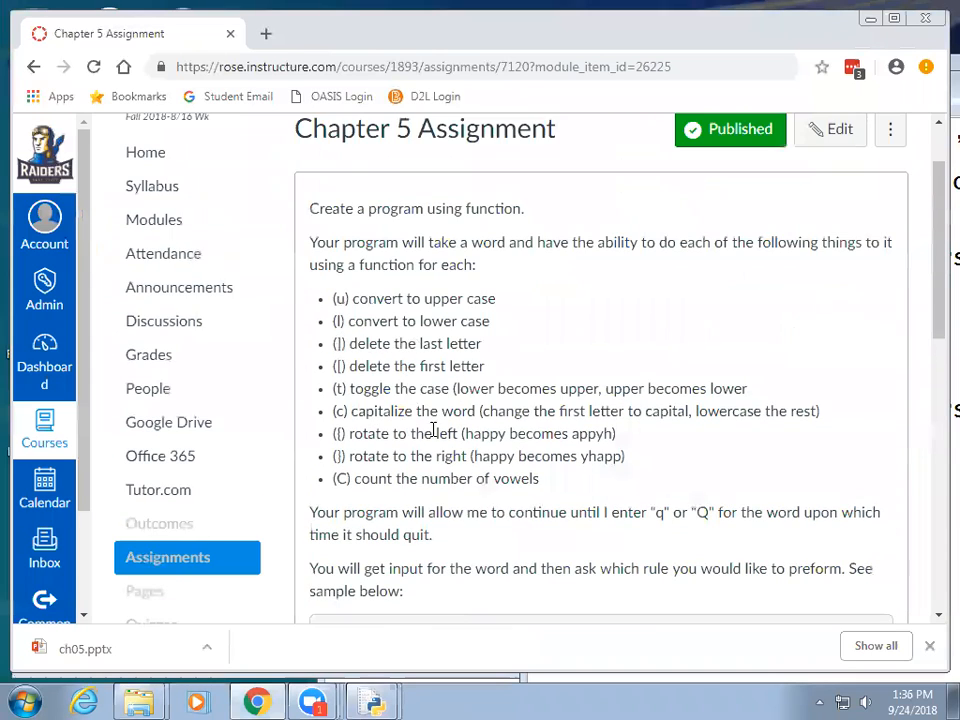
{"action": "mouse_move", "coordinate": [560, 344]}
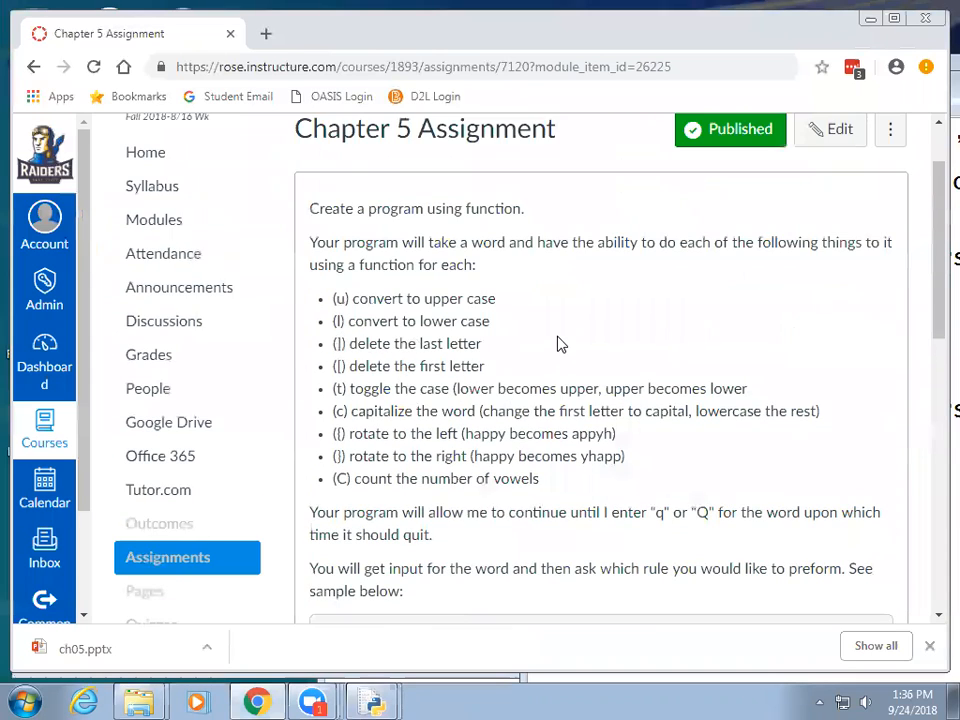
{"action": "mouse_move", "coordinate": [384, 453]}
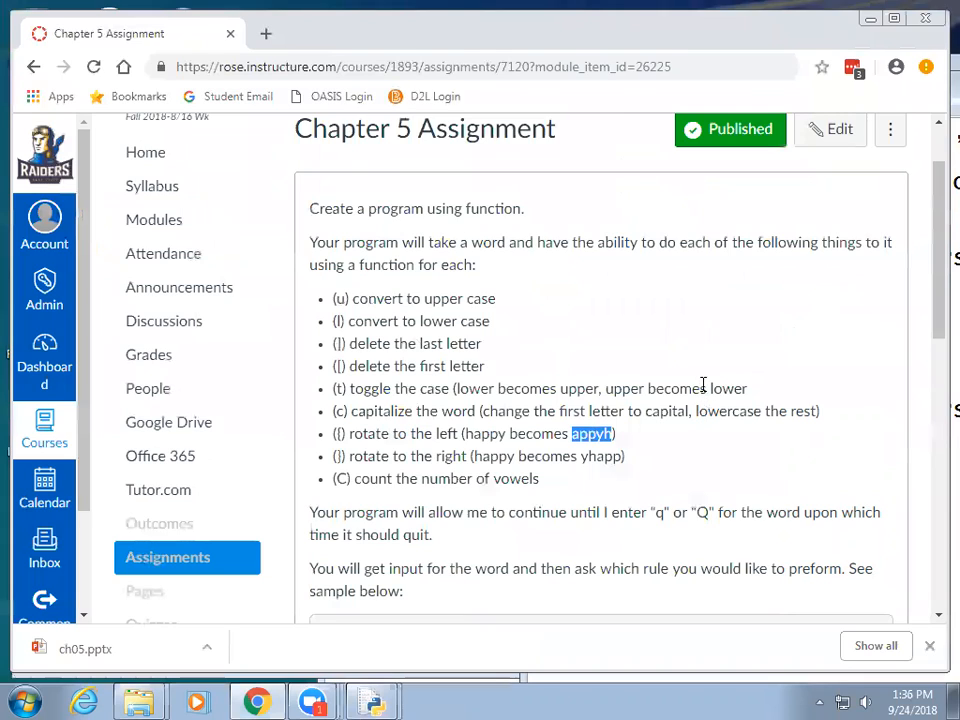
{"action": "mouse_move", "coordinate": [706, 388]}
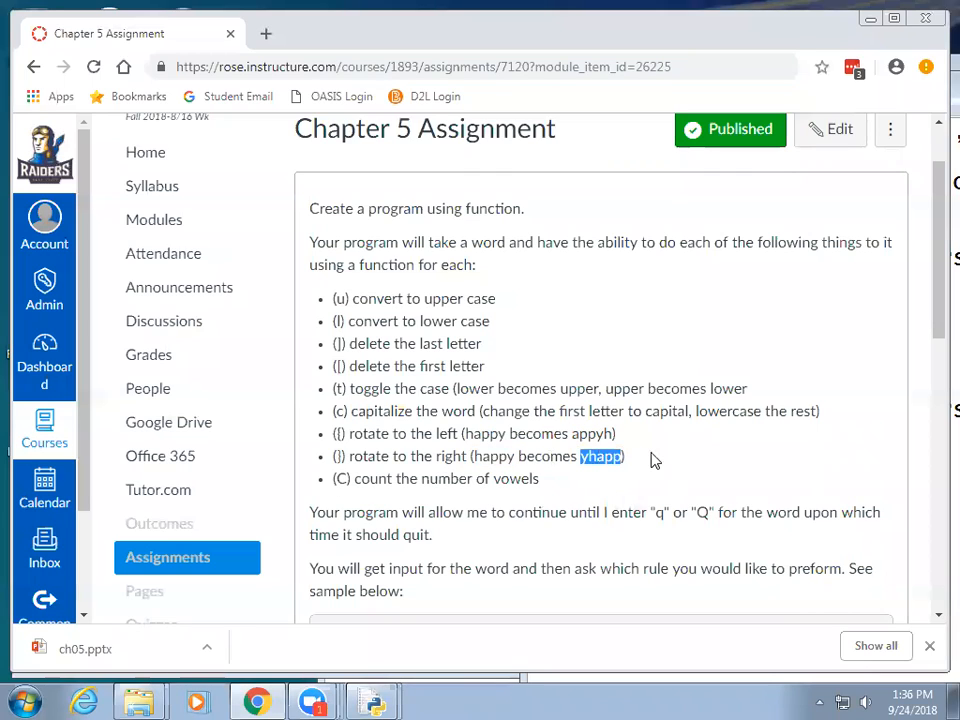
{"action": "left_click", "coordinate": [655, 459]}
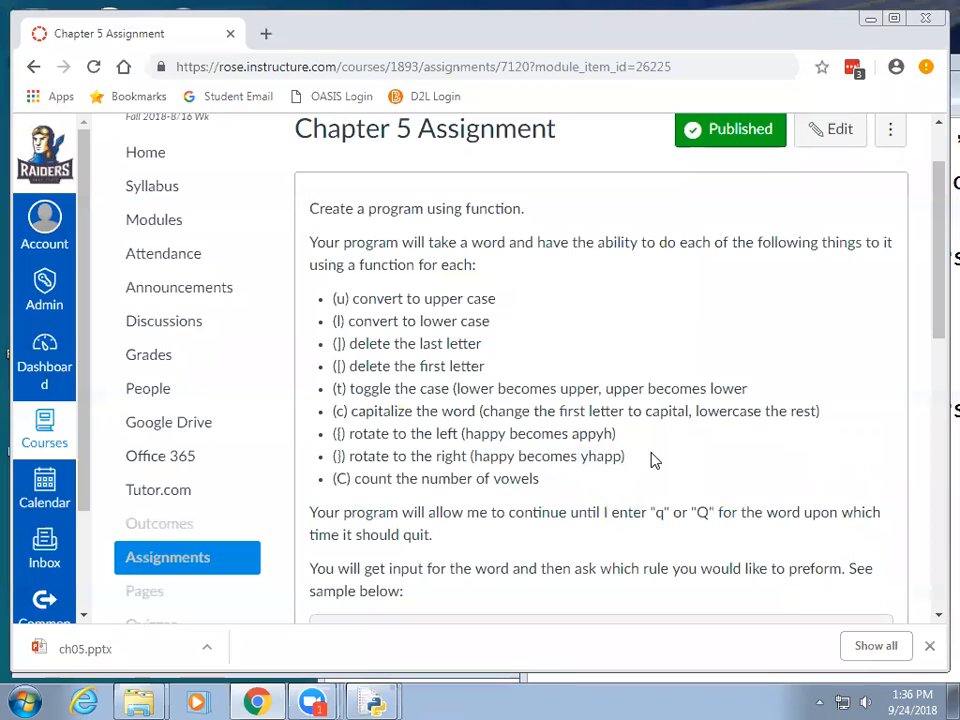
{"action": "scroll", "scroll_direction": "down", "scroll_amount": 3}
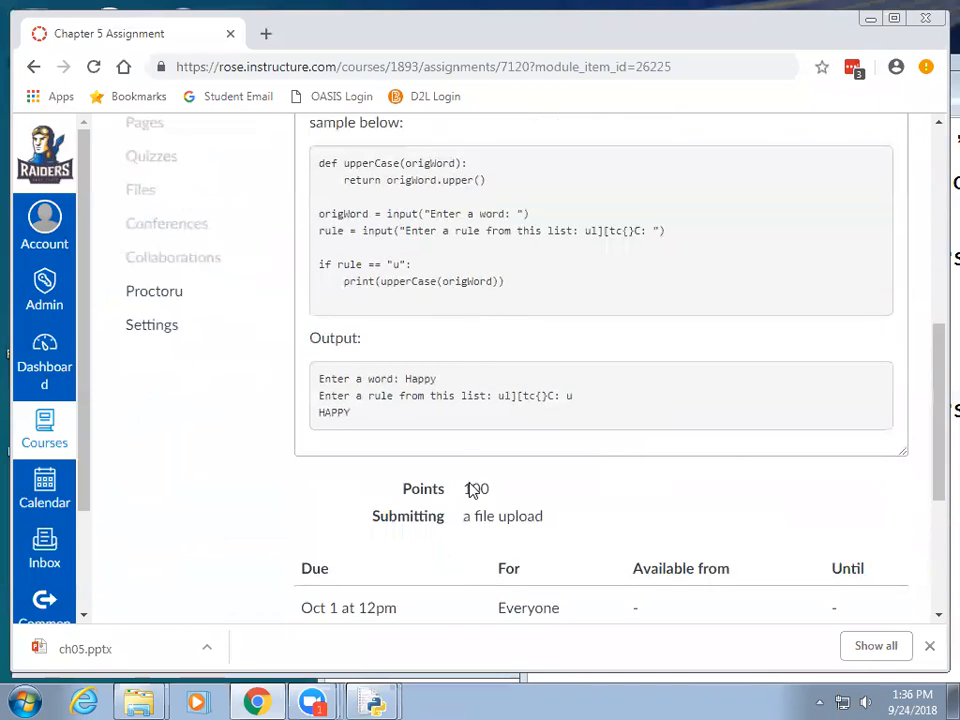
{"action": "mouse_move", "coordinate": [370, 700]}
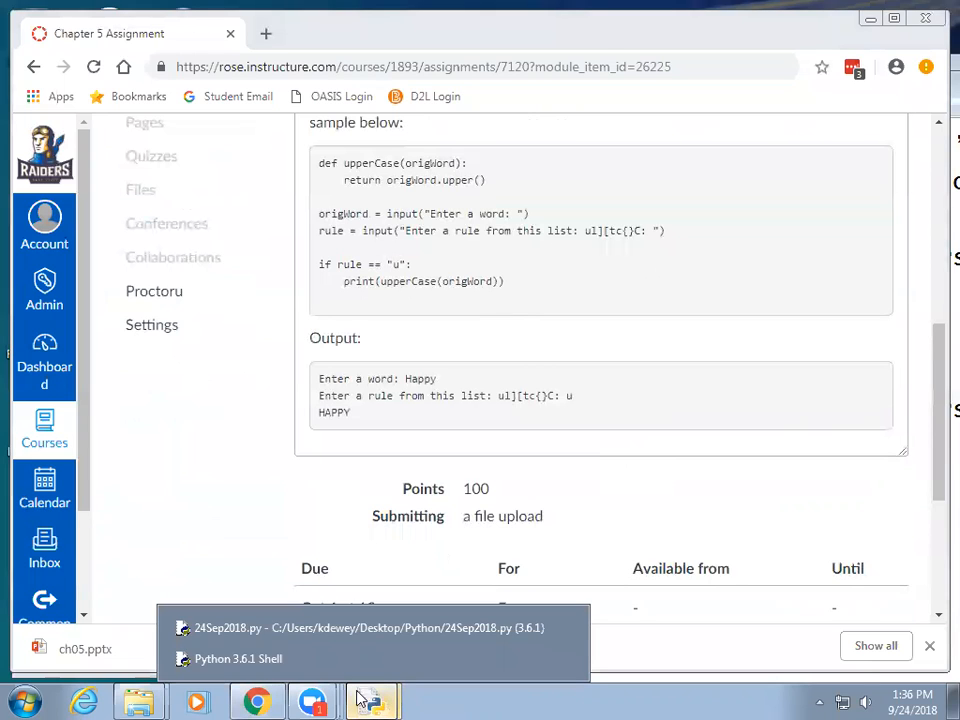
{"action": "mouse_move", "coordinate": [560, 417]}
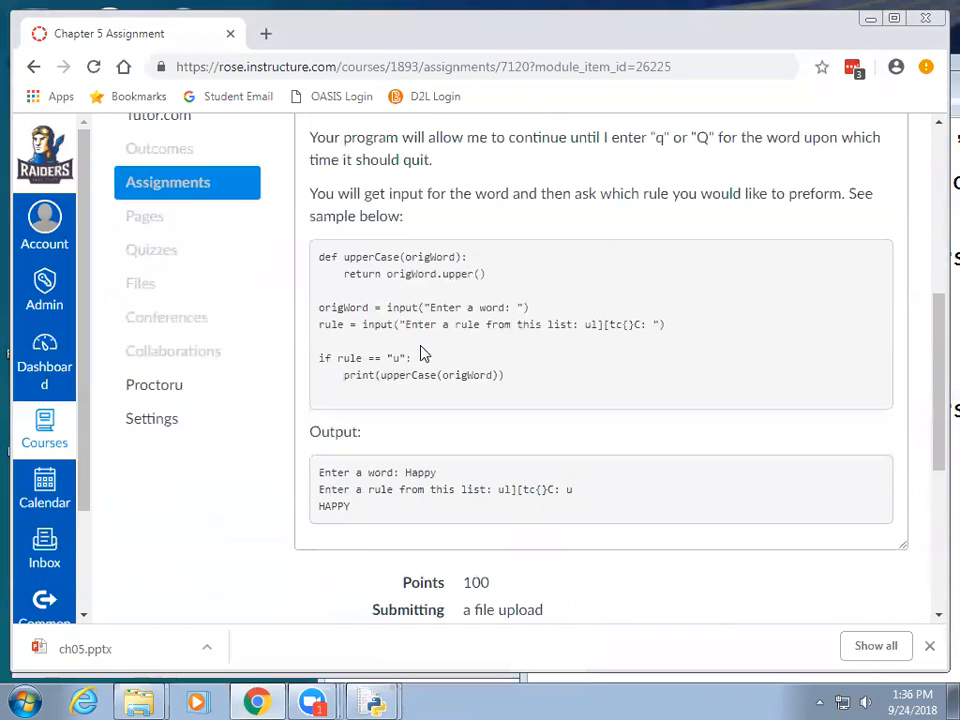
{"action": "left_click_drag", "start_coordinate": [318, 256], "coordinate": [505, 380]}
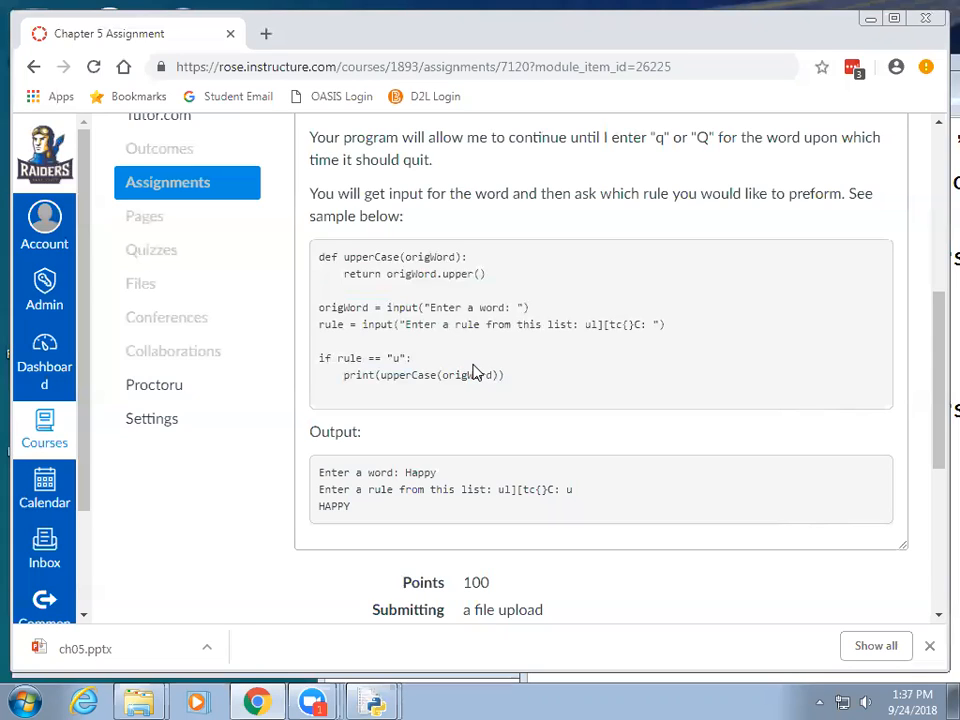
{"action": "mouse_move", "coordinate": [435, 345]}
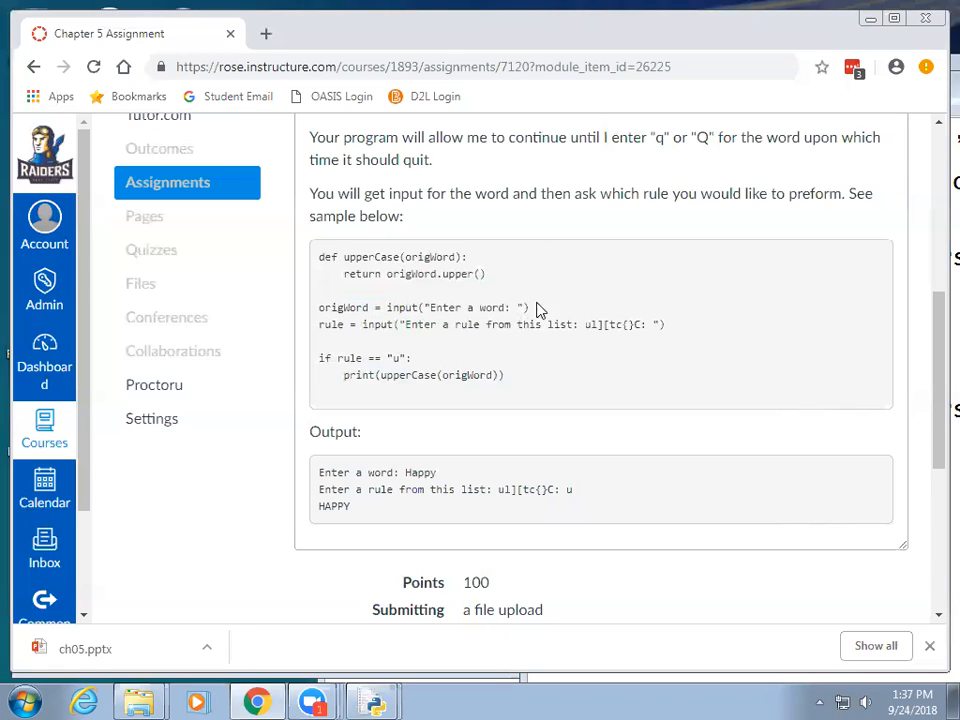
{"action": "mouse_move", "coordinate": [547, 306]}
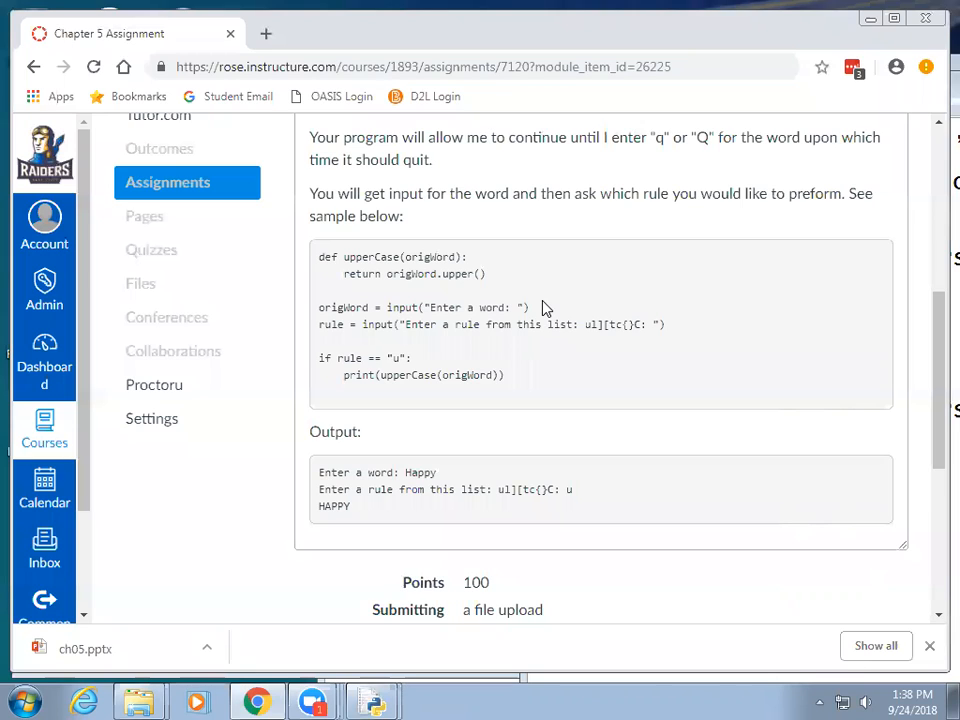
{"action": "mouse_move", "coordinate": [561, 296]}
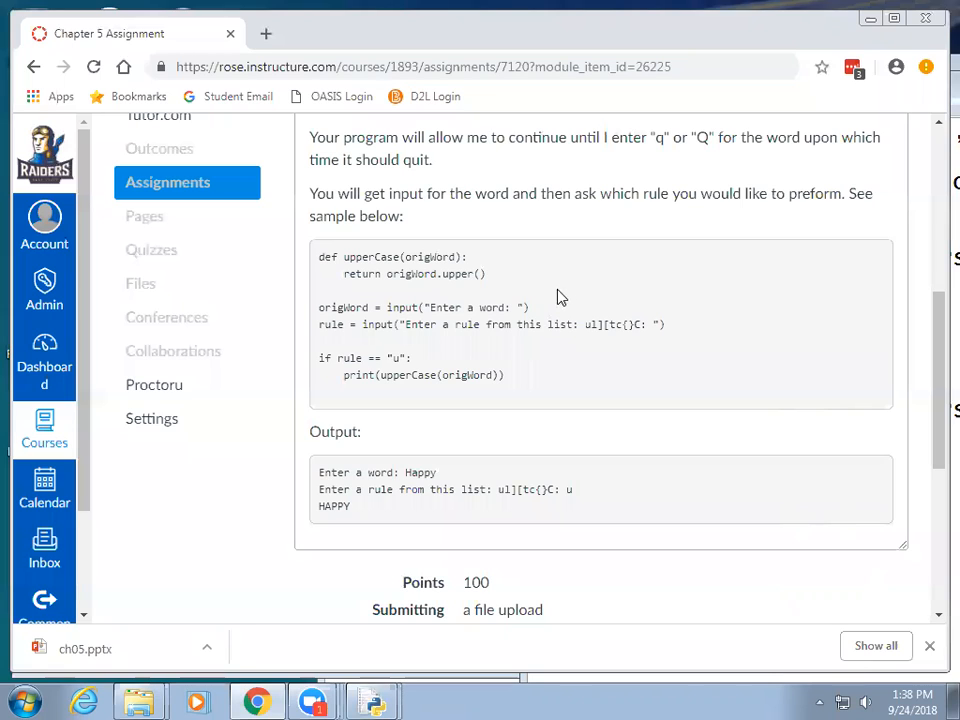
{"action": "mouse_move", "coordinate": [459, 33]}
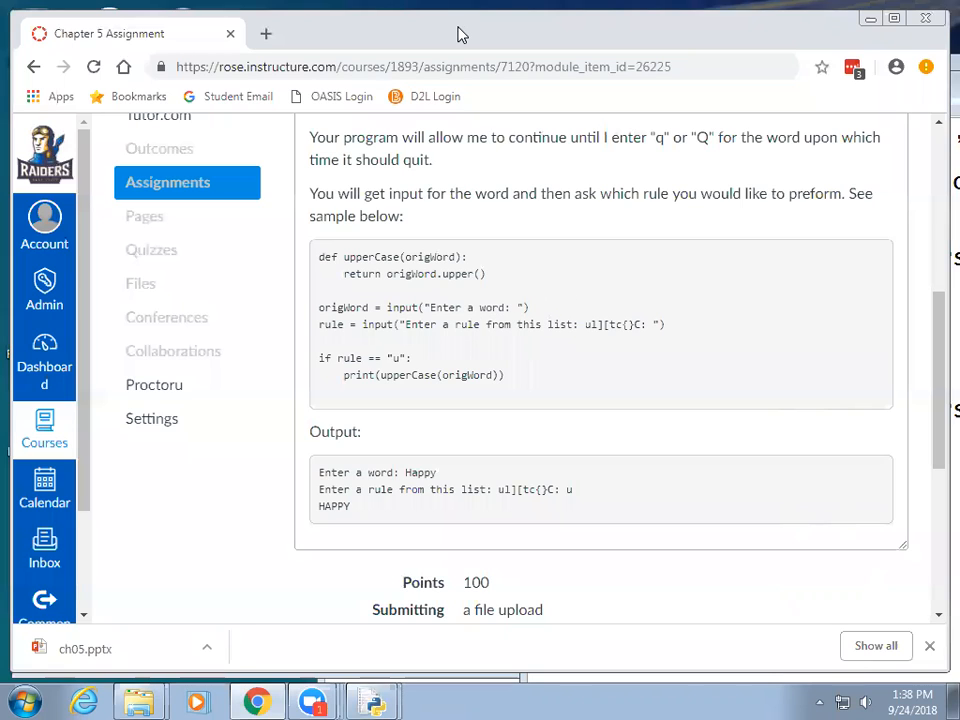